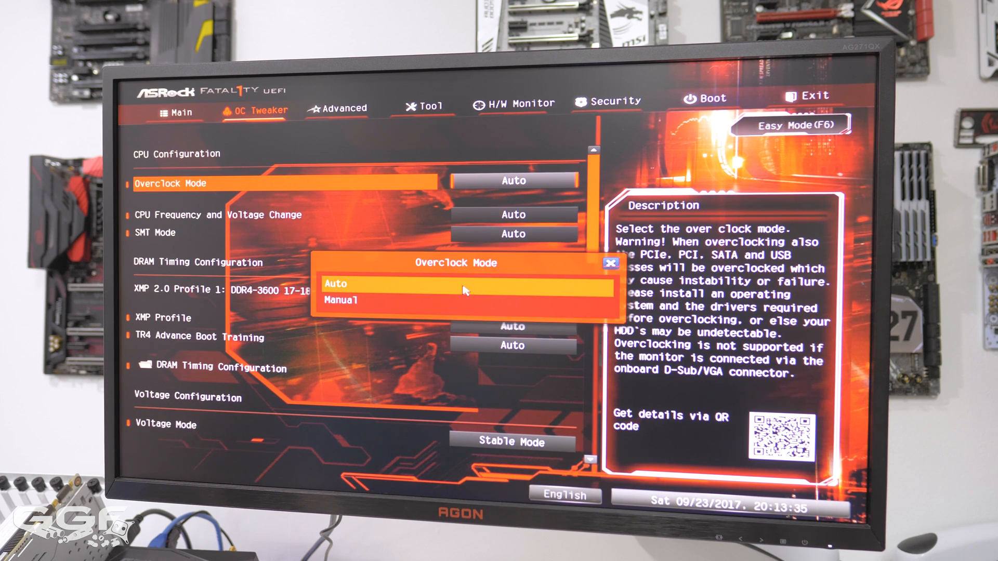
Step: Set Overclock Mode and CPU Frequency and Voltage Change to Manual
{"action": "left_click", "coordinate": [341, 300]}
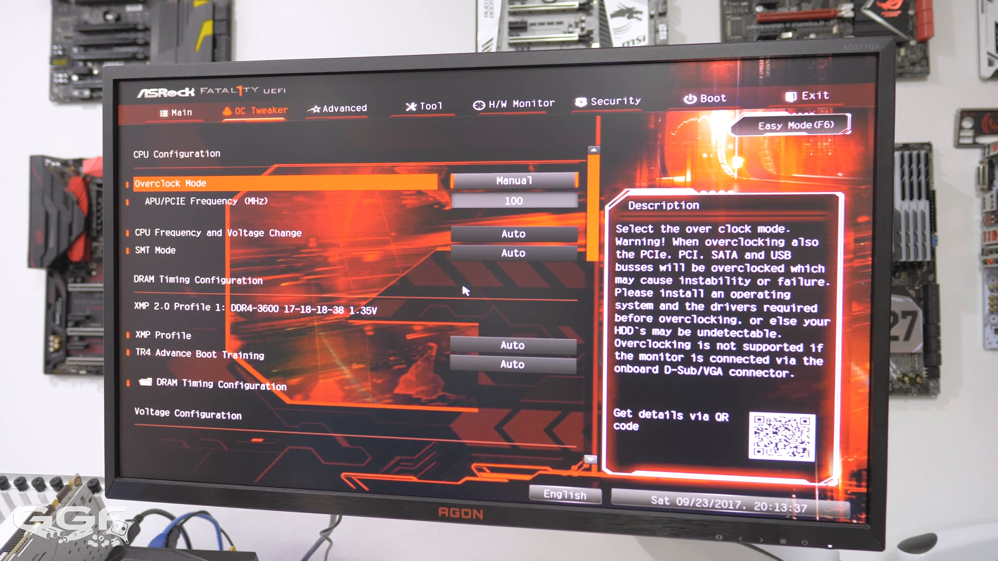
{"action": "left_click", "coordinate": [513, 234]}
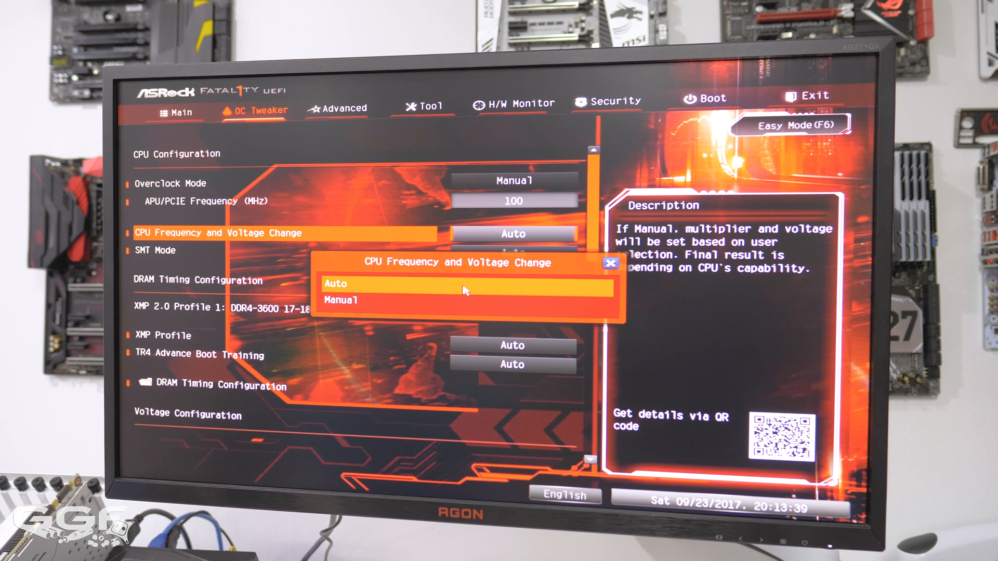
{"action": "left_click", "coordinate": [341, 300]}
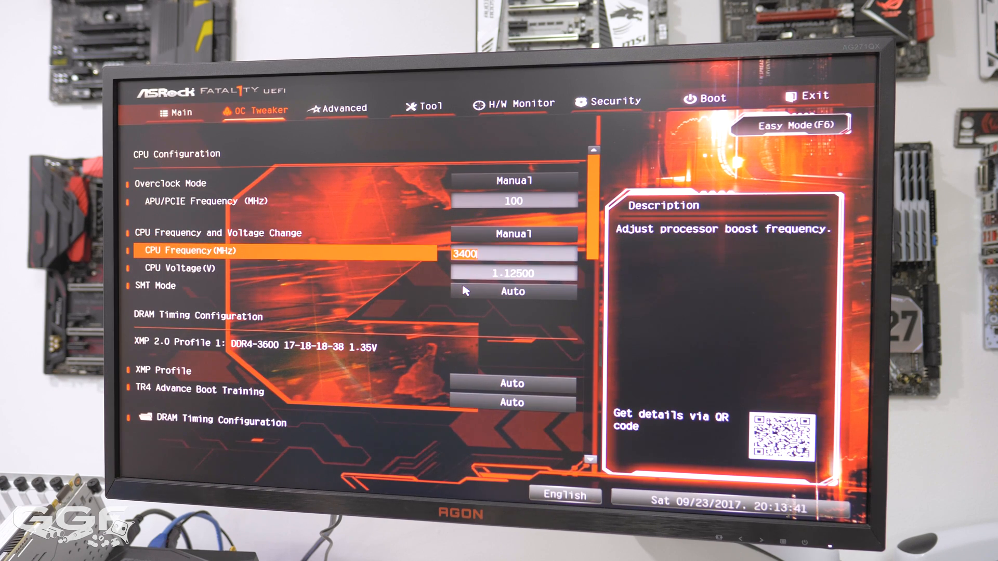
Step: Enter 4100 MHz for CPU Frequency and begin editing CPU Voltage toward 1.36250 V
{"action": "type", "text": "4100"}
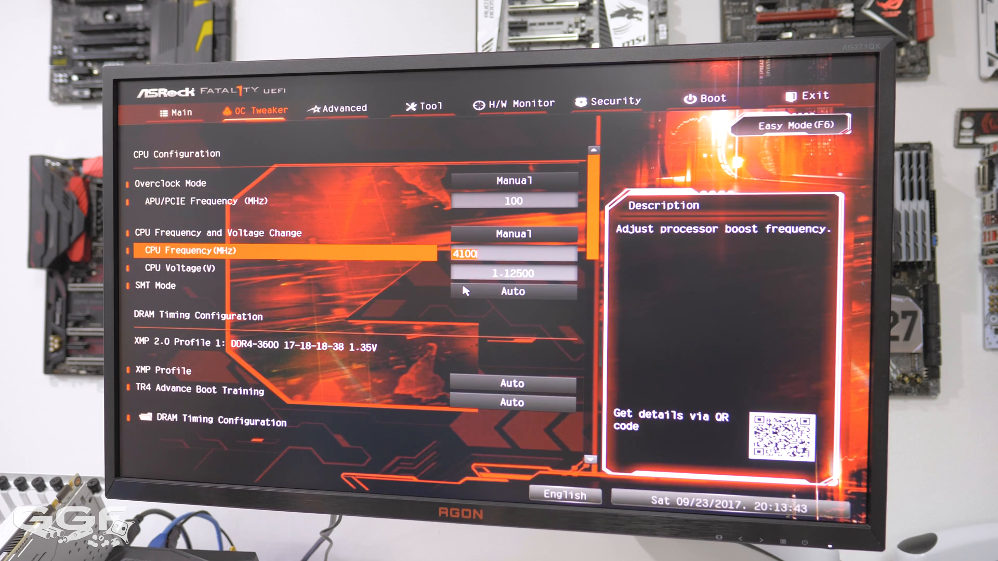
{"action": "key", "text": "down"}
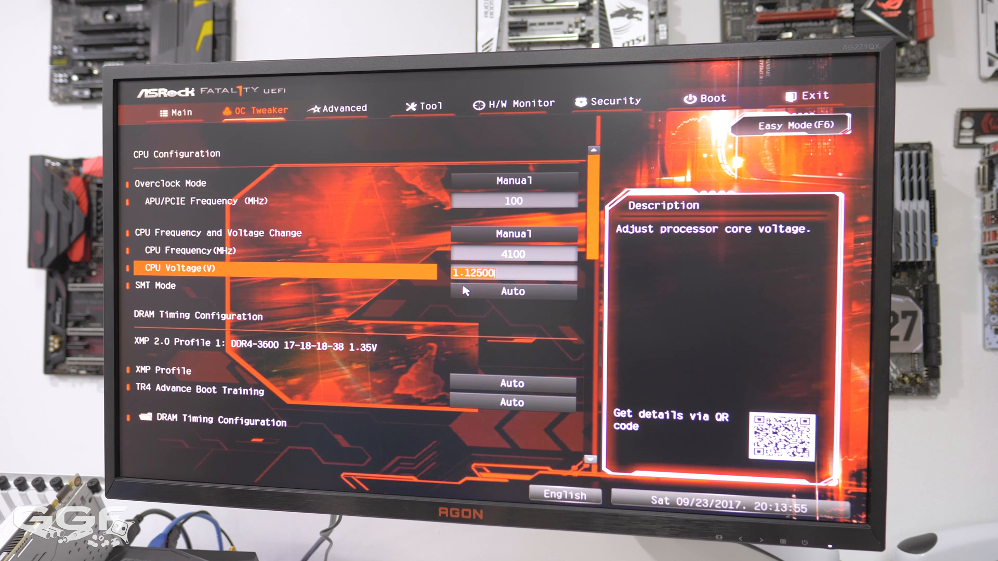
{"action": "key", "text": "Backspace"}
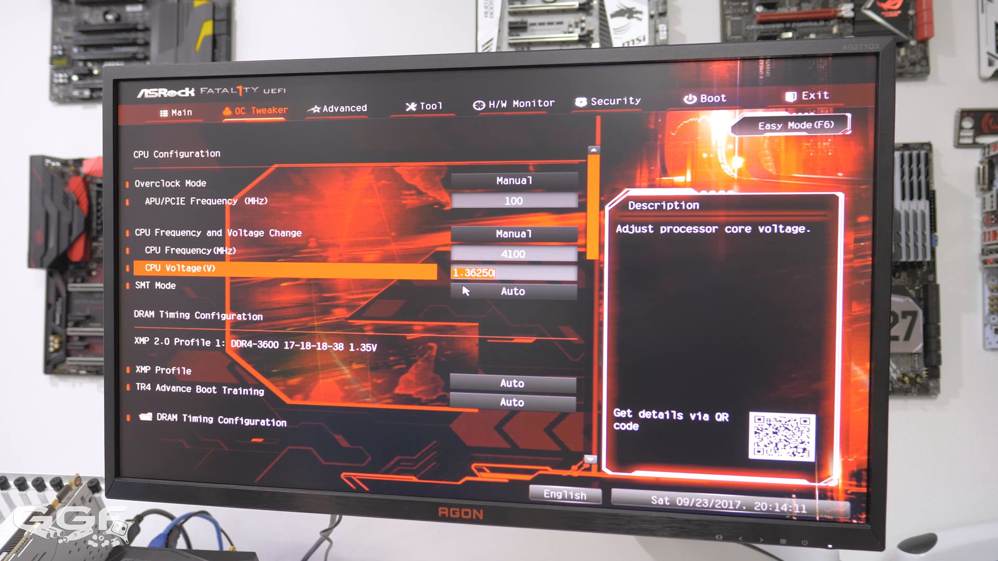
Step: Confirm 1.3625 V, load XMP 2.0 Profile 1 and set DRAM Frequency to DDR4-3600
{"action": "key", "text": "down"}
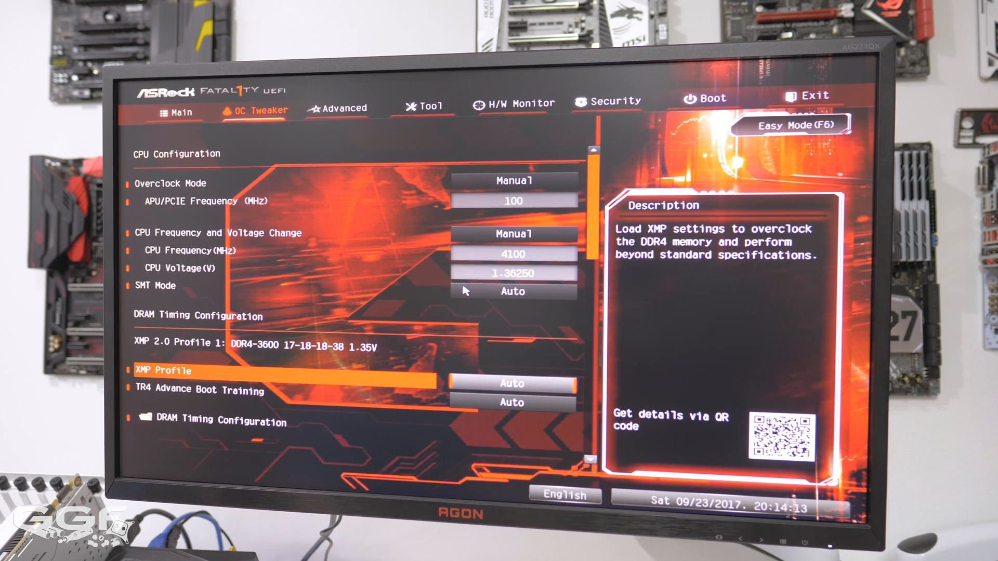
{"action": "left_click", "coordinate": [511, 383]}
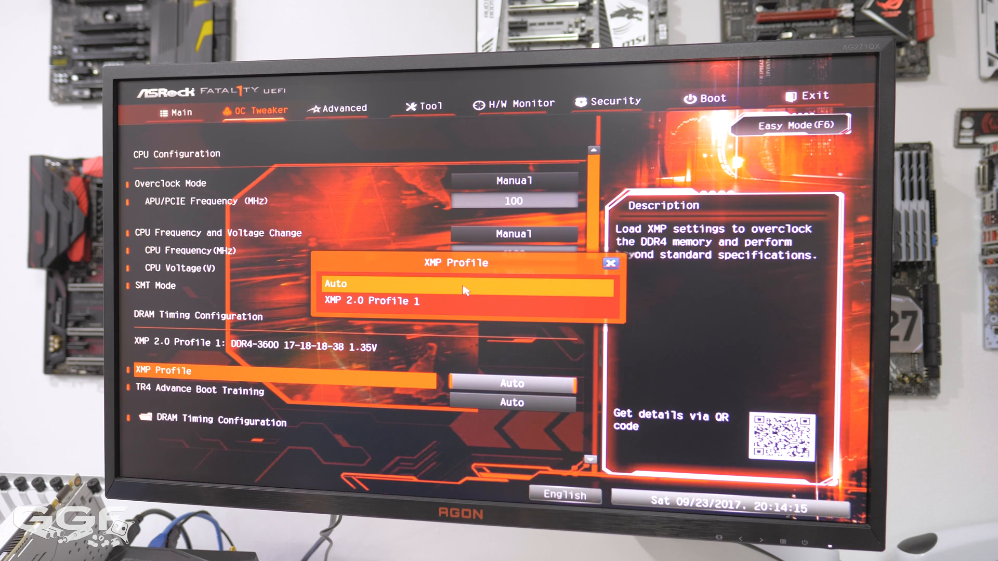
{"action": "left_click", "coordinate": [374, 302]}
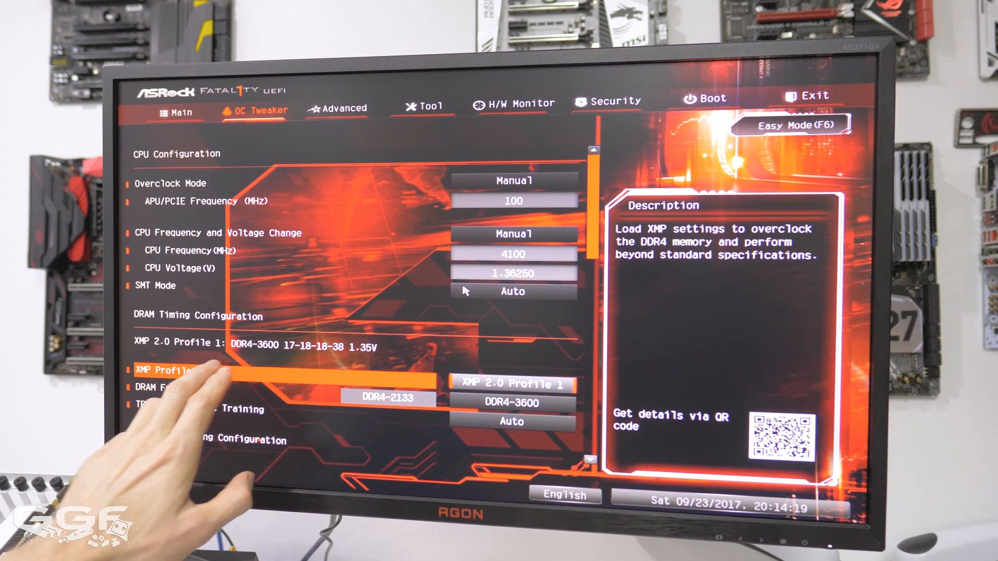
{"action": "left_click", "coordinate": [342, 106]}
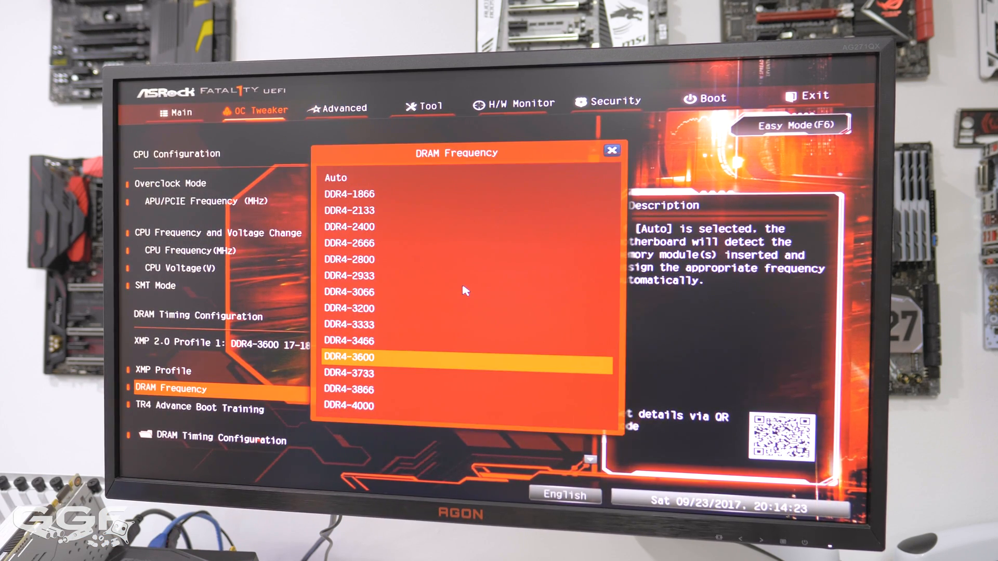
{"action": "left_click", "coordinate": [349, 210]}
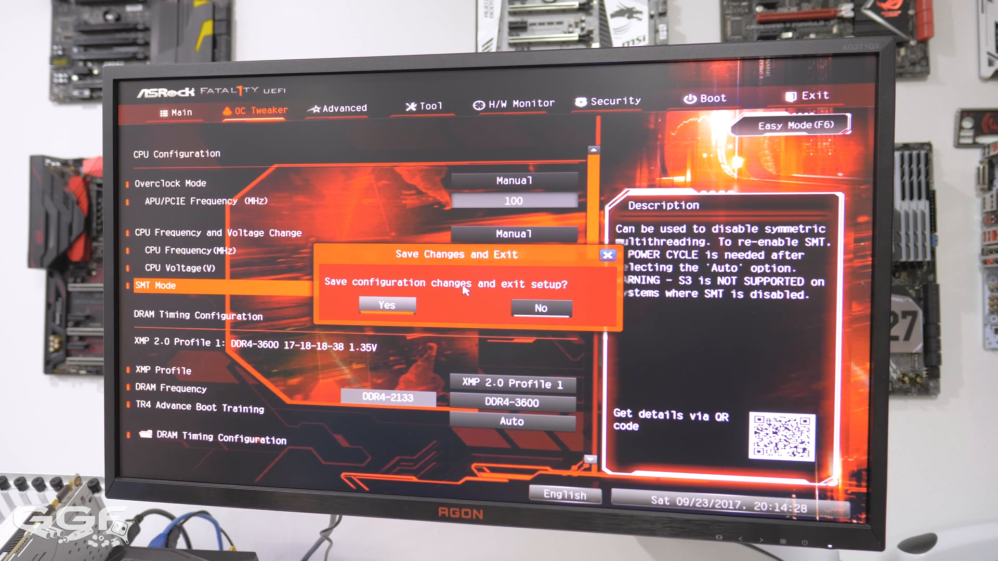
Step: Save changes and exit so the system boots into Windows
{"action": "left_click", "coordinate": [387, 306]}
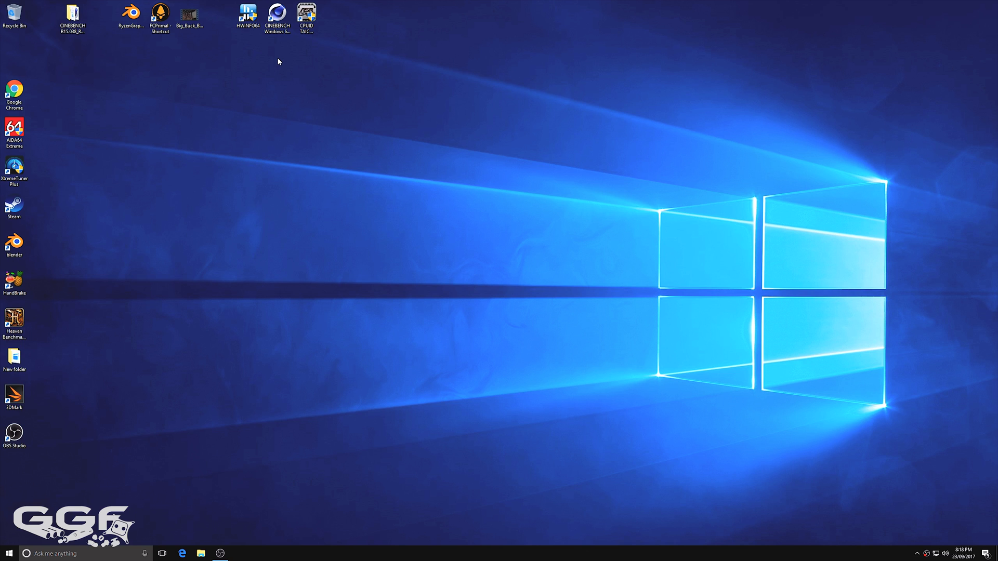
{"action": "mouse_move", "coordinate": [306, 16]}
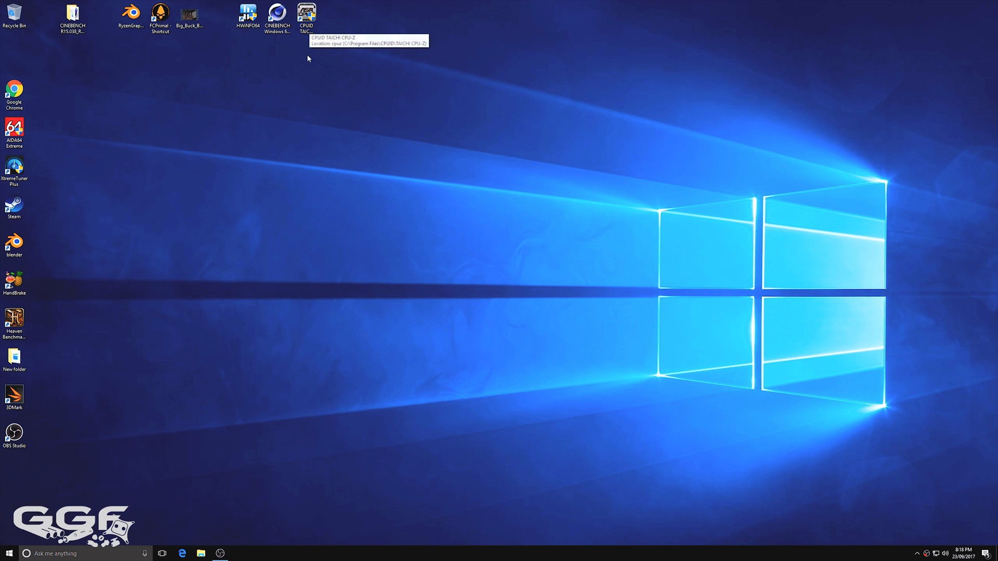
Step: Launch CPU-Z to check Core Speed near 4099 MHz, then view the Memory details
{"action": "double_click", "coordinate": [306, 14]}
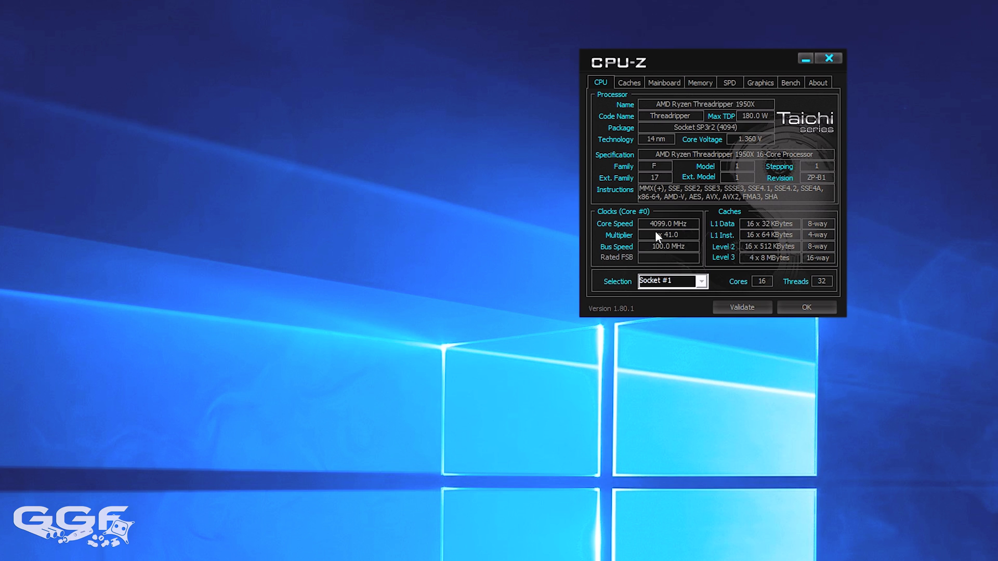
{"action": "left_click", "coordinate": [700, 82]}
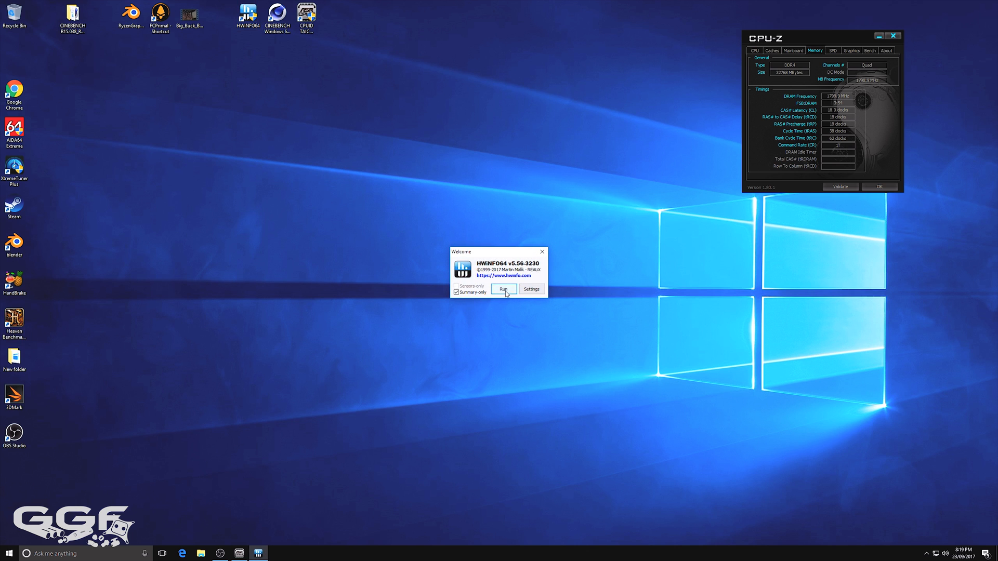
Step: Run HWiNFO64 in summary-only mode to show the CPU at 4100 MHz
{"action": "left_click", "coordinate": [503, 290]}
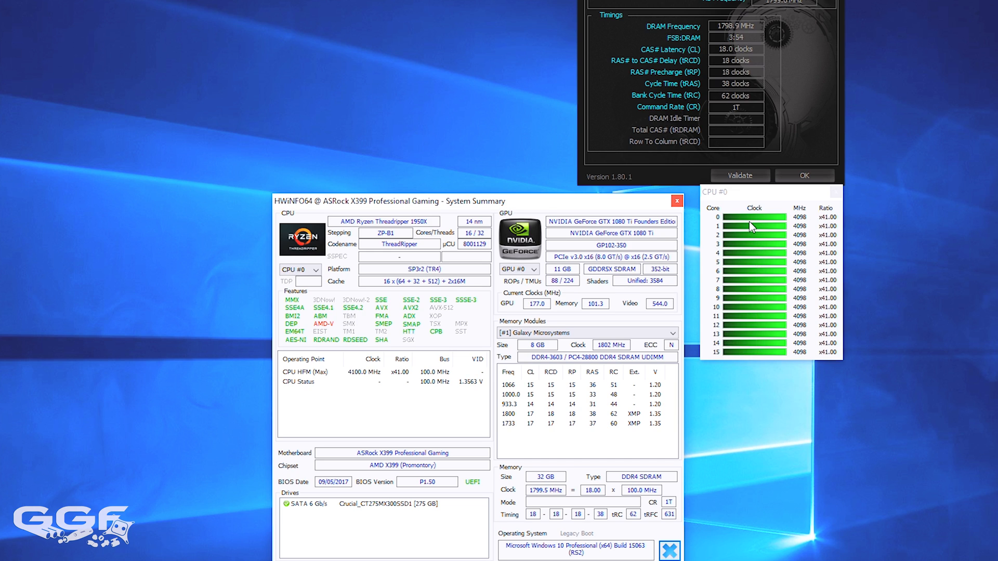
{"action": "mouse_move", "coordinate": [714, 217]}
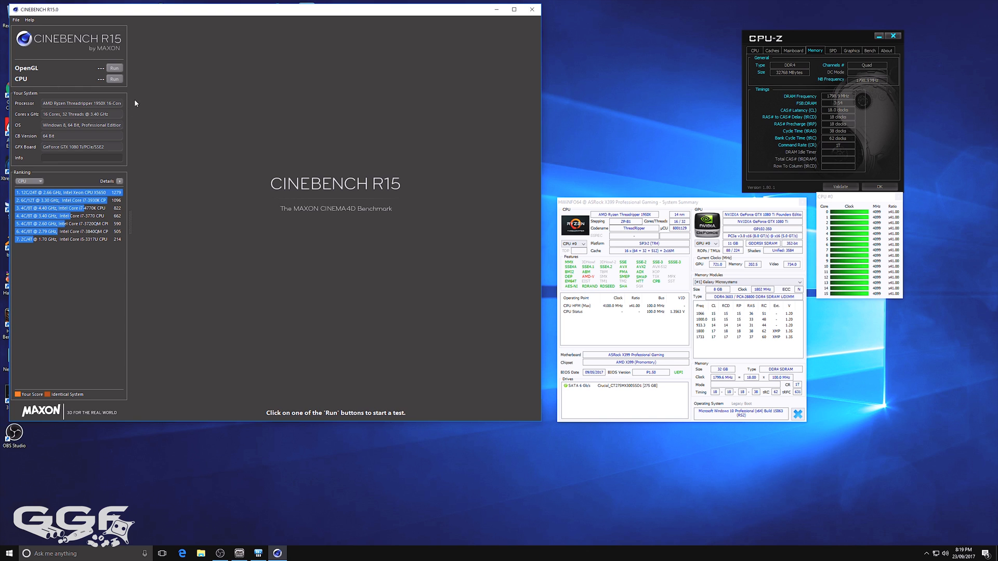
Step: Run the Cinebench R15 CPU render test on the overclocked Threadripper
{"action": "left_click", "coordinate": [115, 79]}
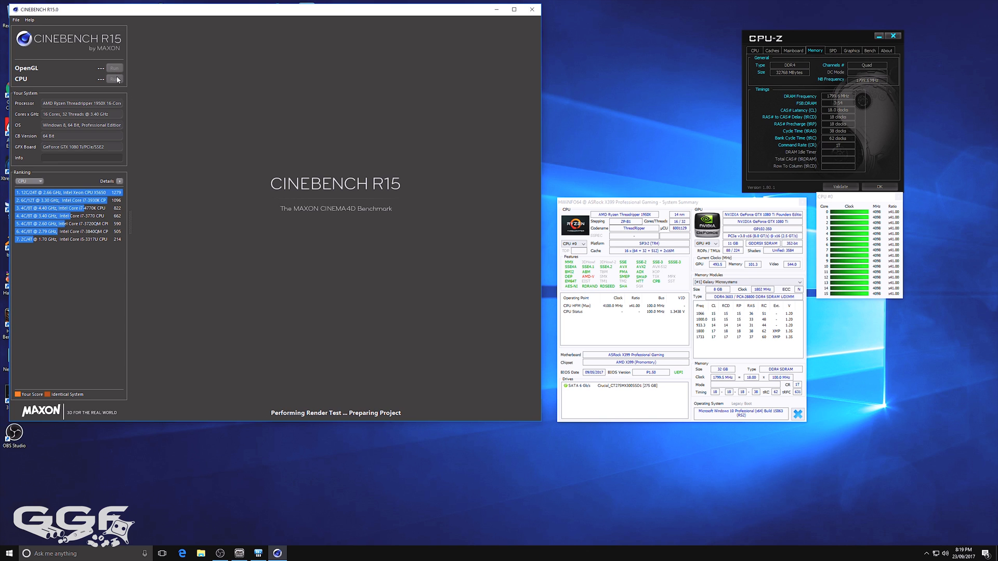
{"action": "left_click", "coordinate": [114, 79]}
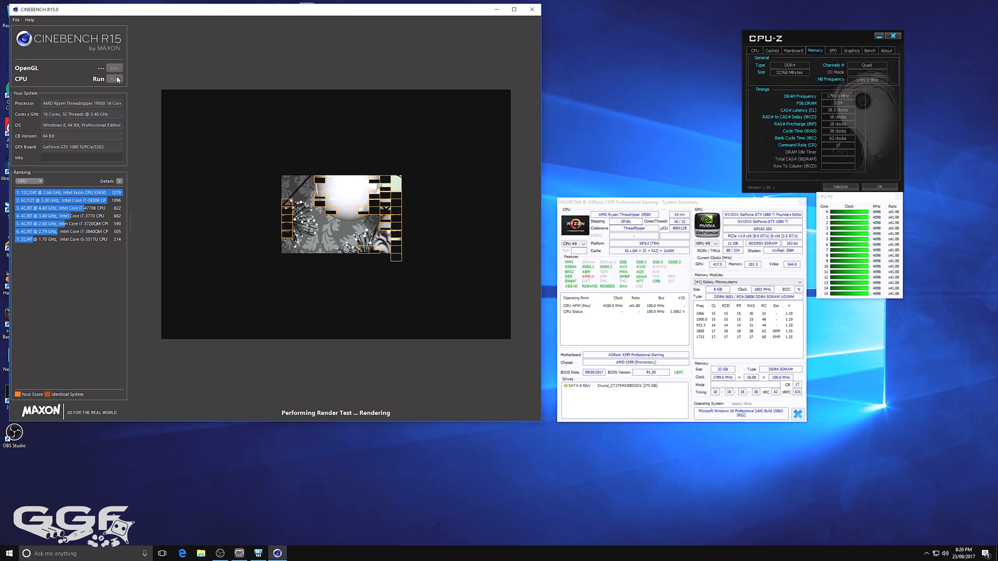